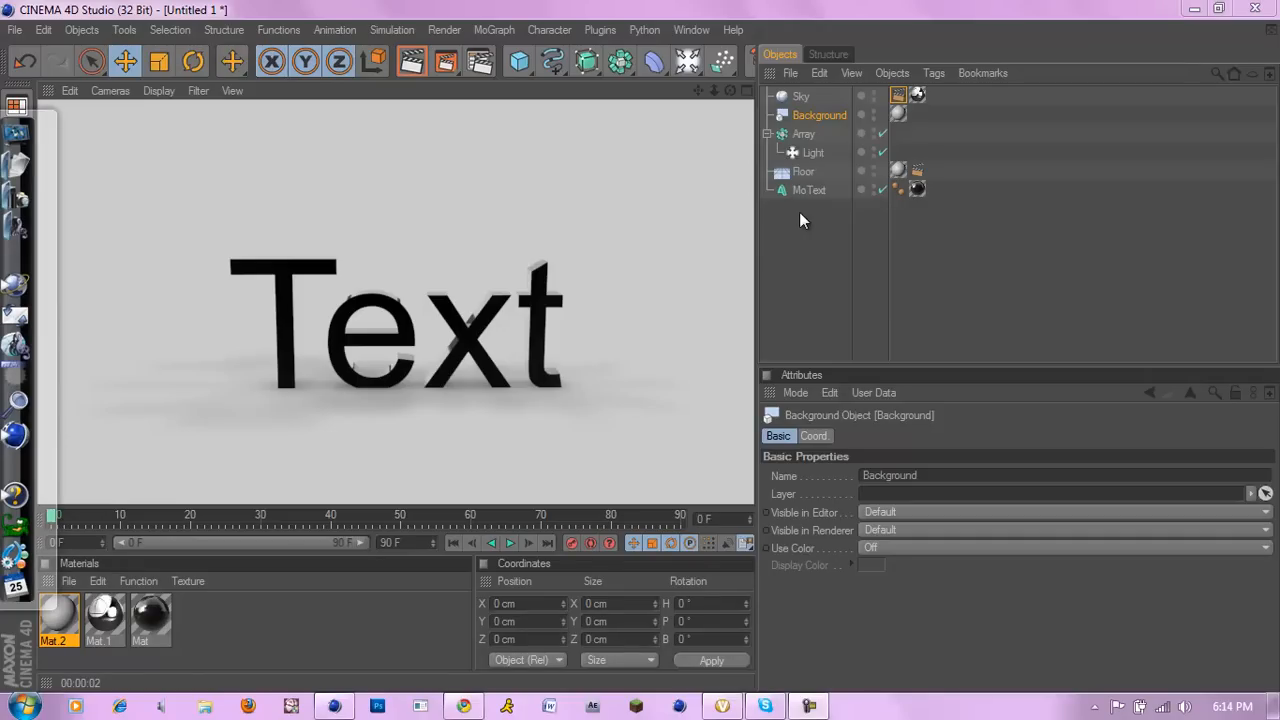
pyautogui.moveTo(455, 173)
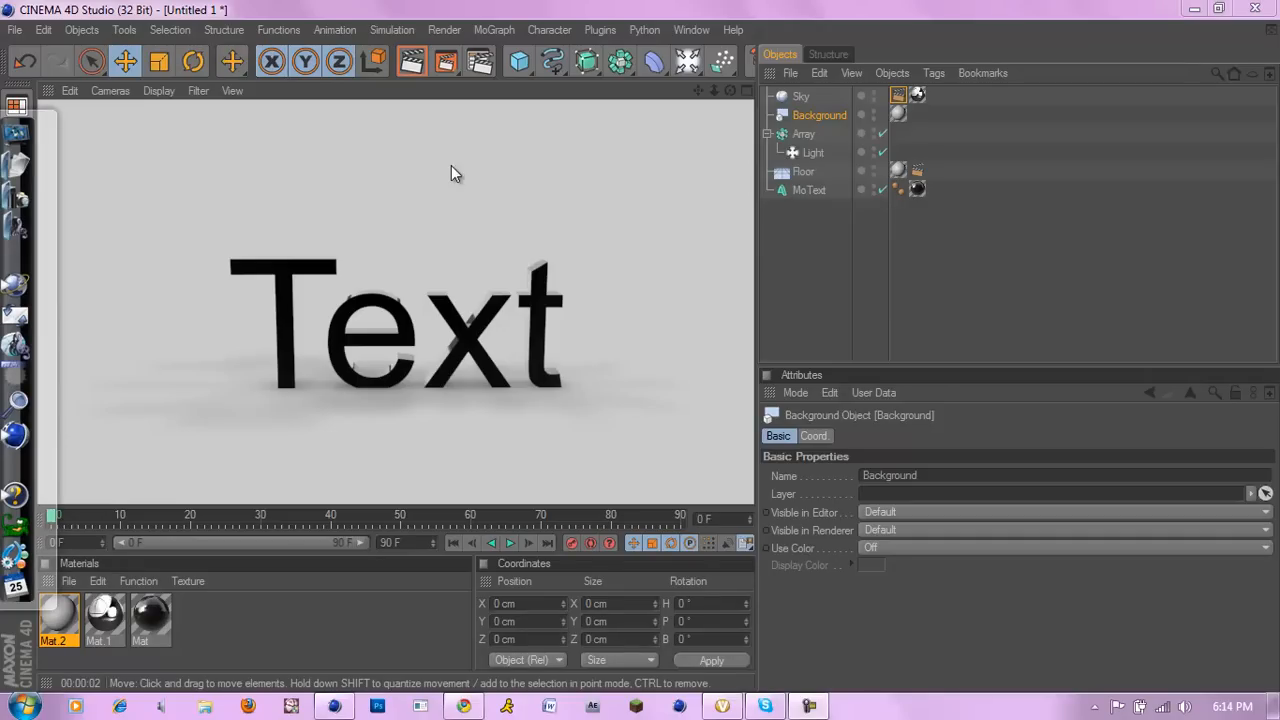
pyautogui.moveTo(155, 453)
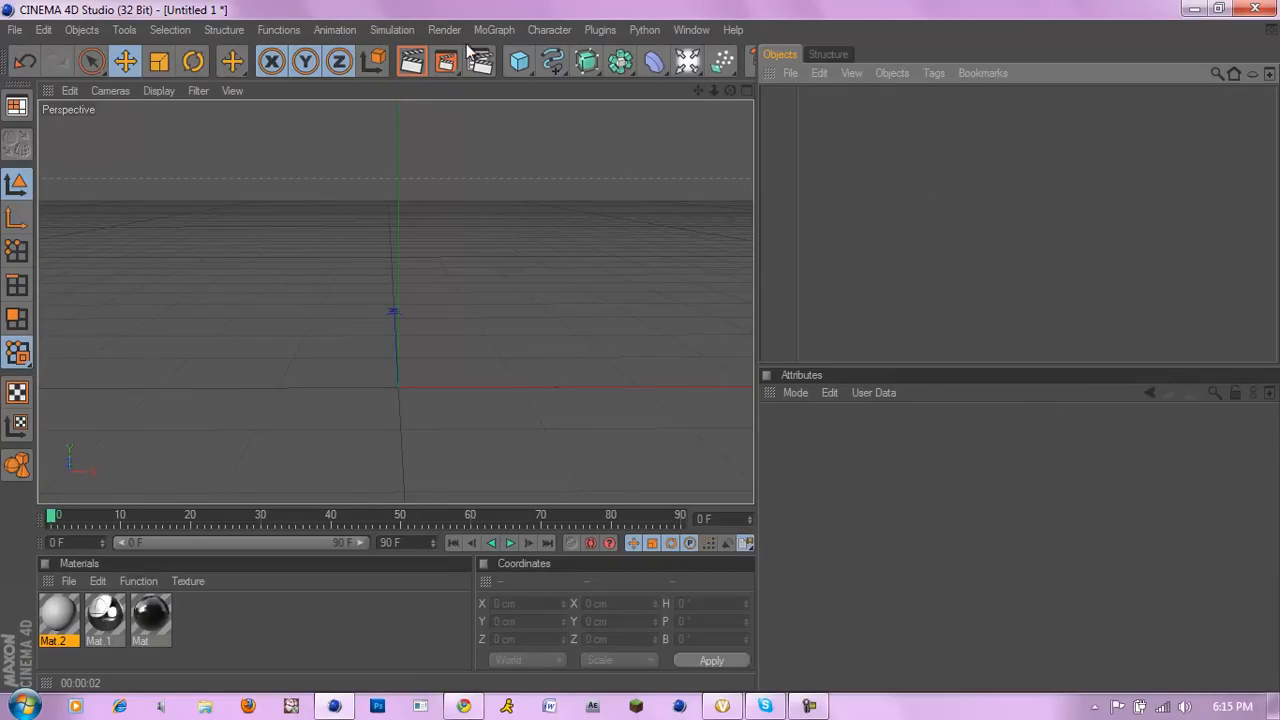
# Add a MoText object reading 'Text', aligned to Middle with 150 cm height
pyautogui.click(494, 29)
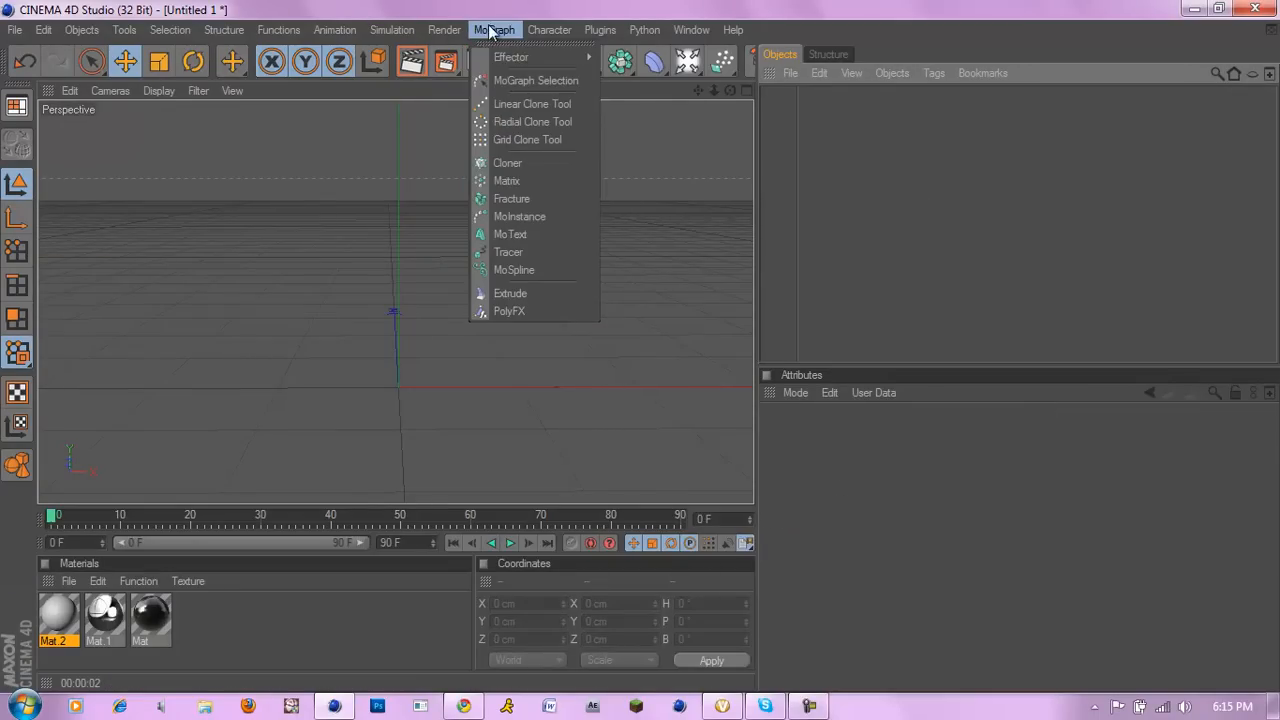
pyautogui.click(510, 234)
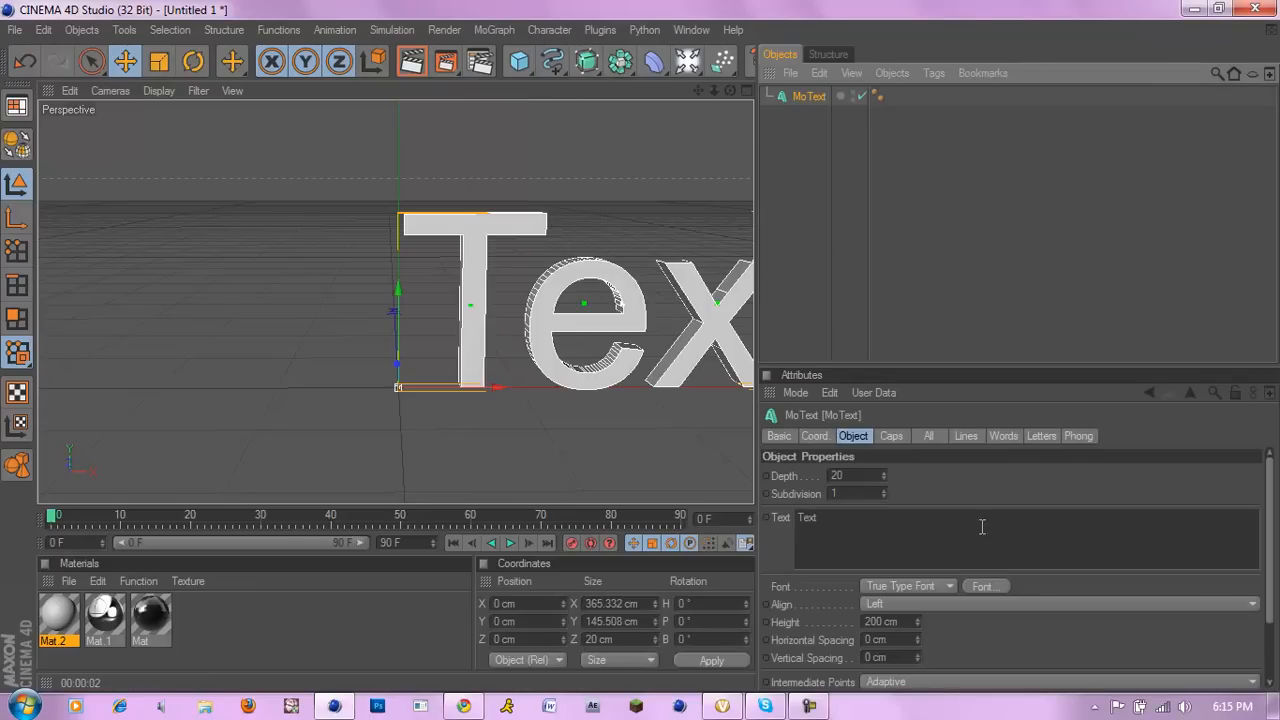
pyautogui.click(1055, 604)
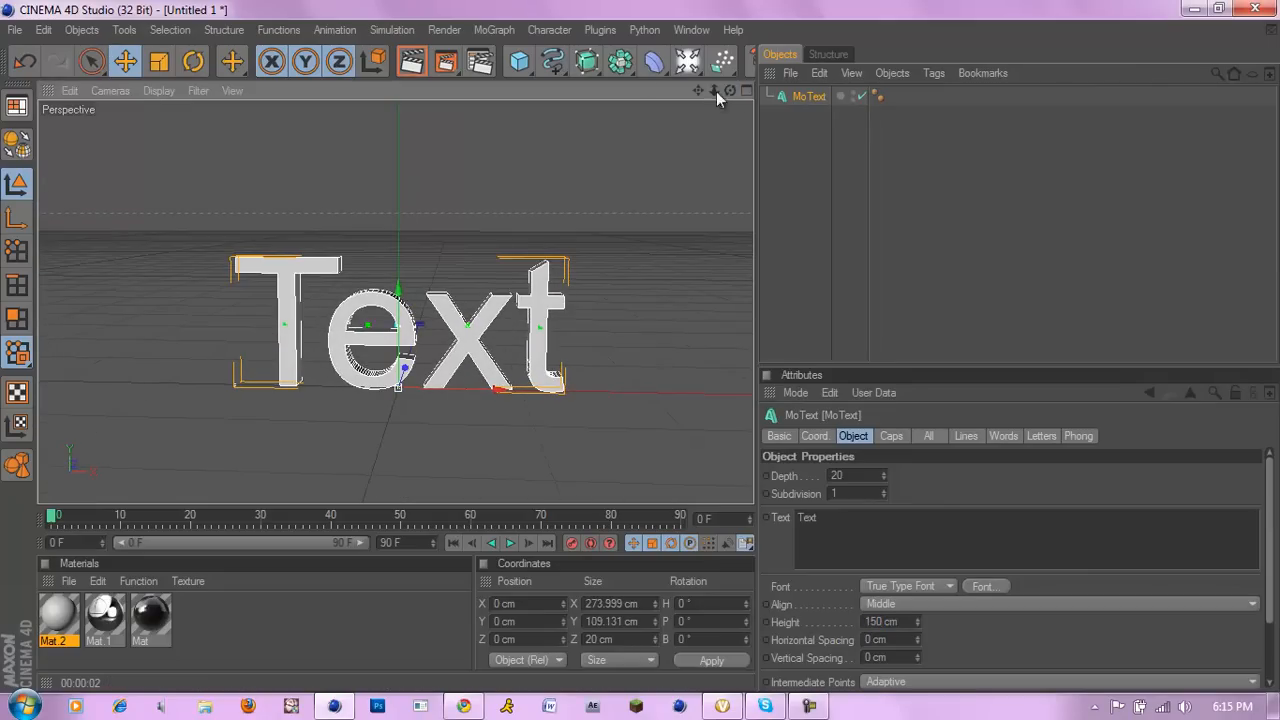
# Add a Floor object with the teal Mat.2 material and render a preview
pyautogui.click(688, 62)
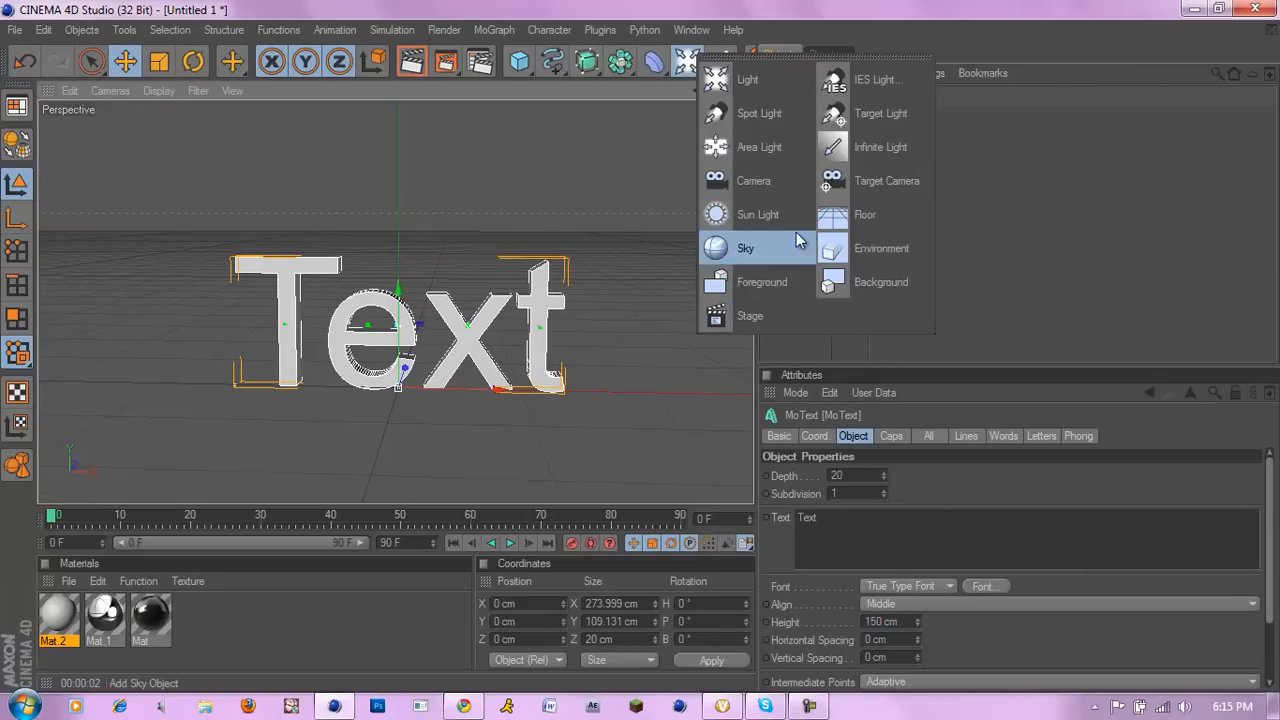
pyautogui.click(865, 214)
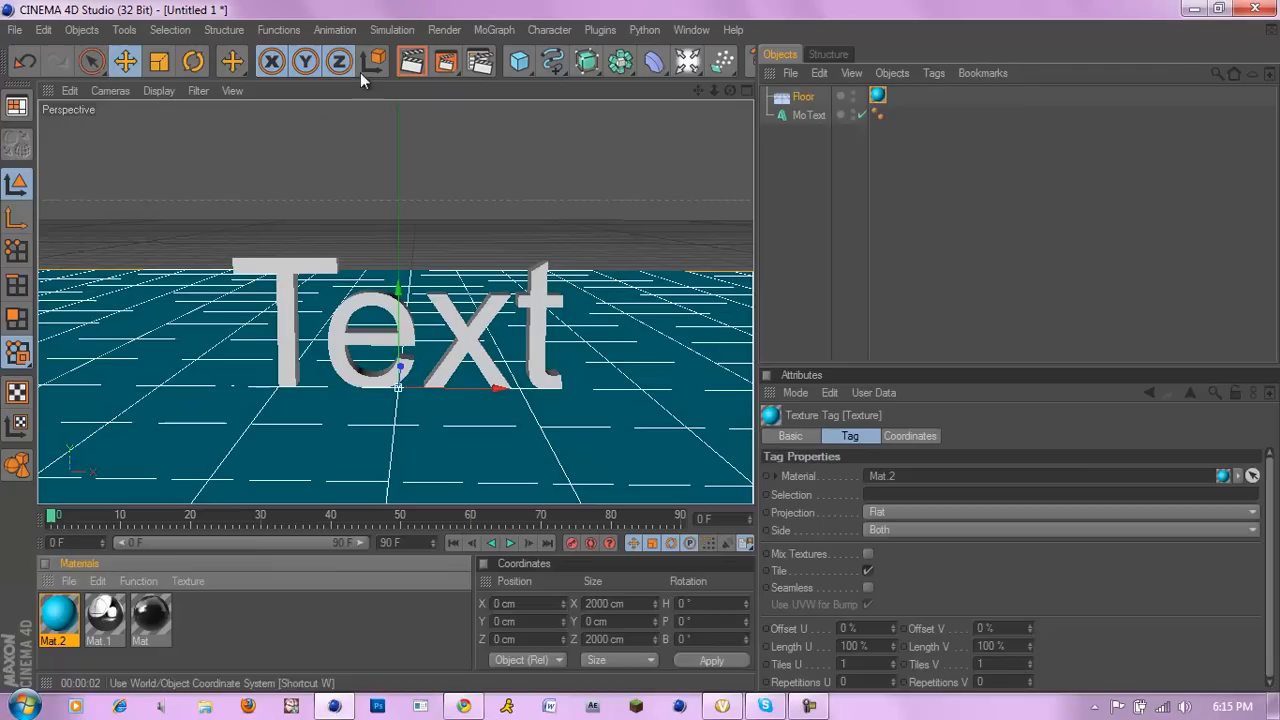
pyautogui.click(411, 62)
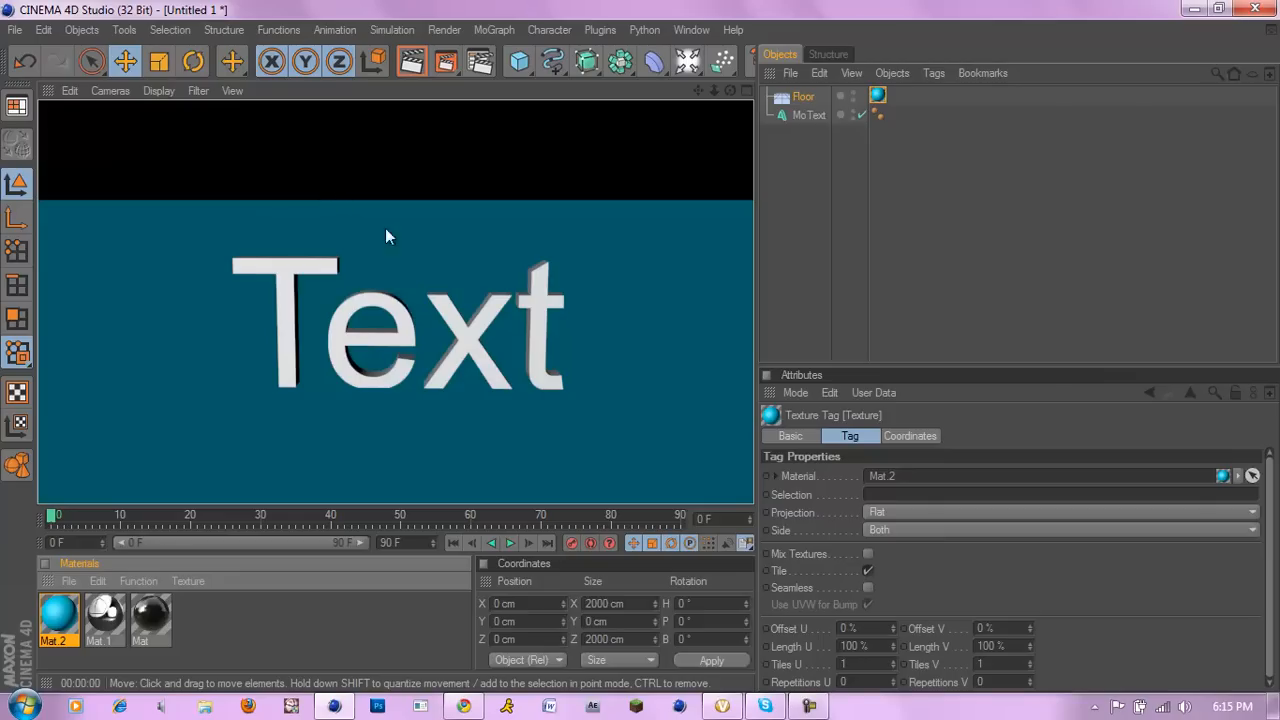
pyautogui.moveTo(277, 171)
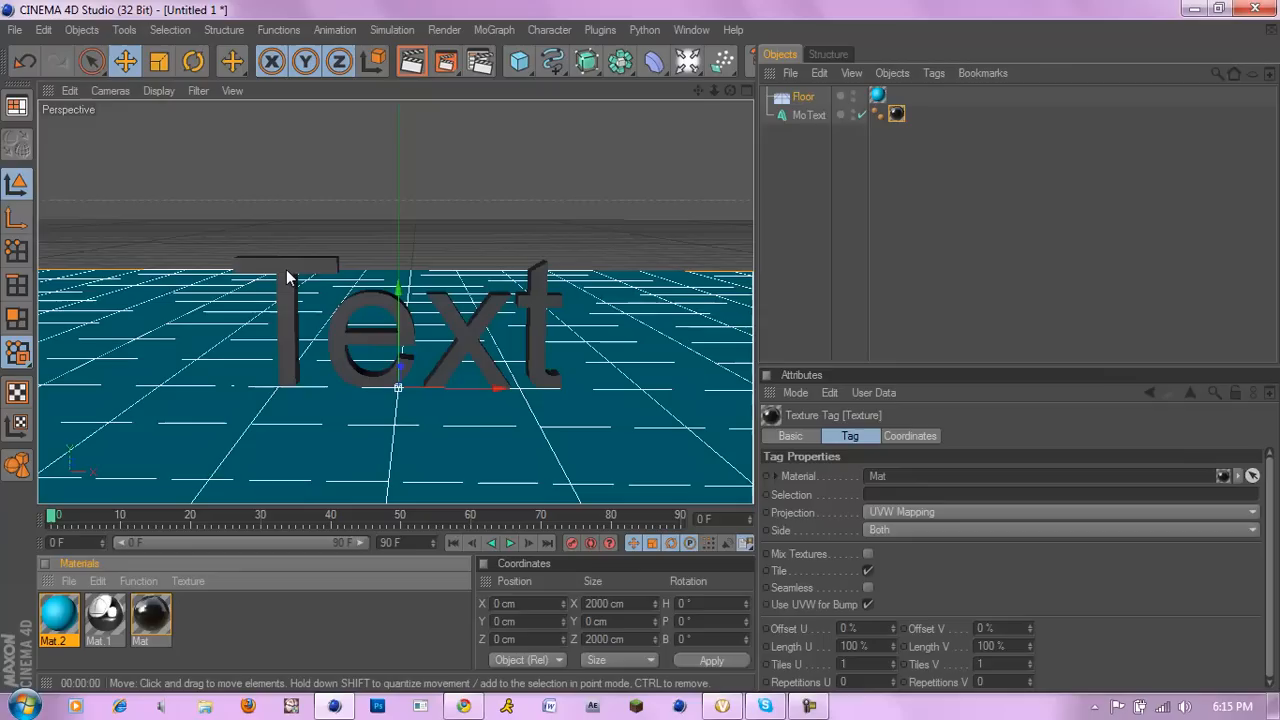
pyautogui.moveTo(645, 45)
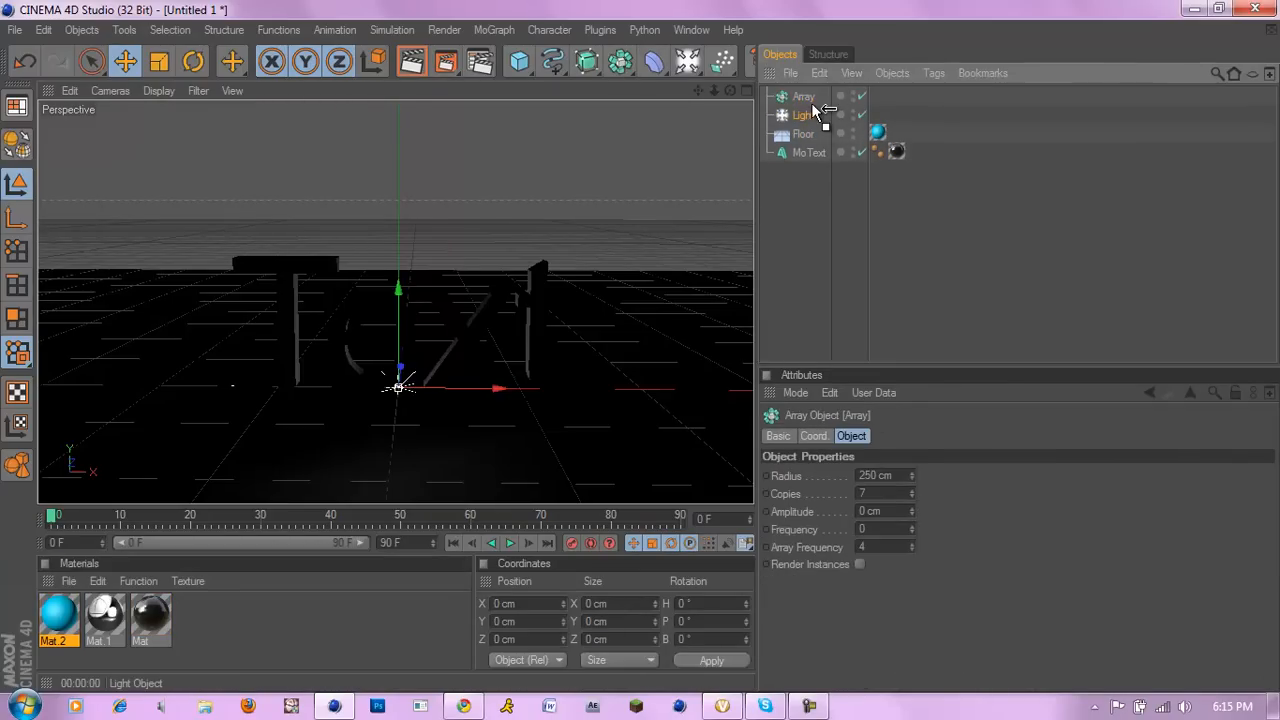
# Apply the black Mat to MoText and light it with a raised 500 cm light array at 20% intensity
pyautogui.click(814, 115)
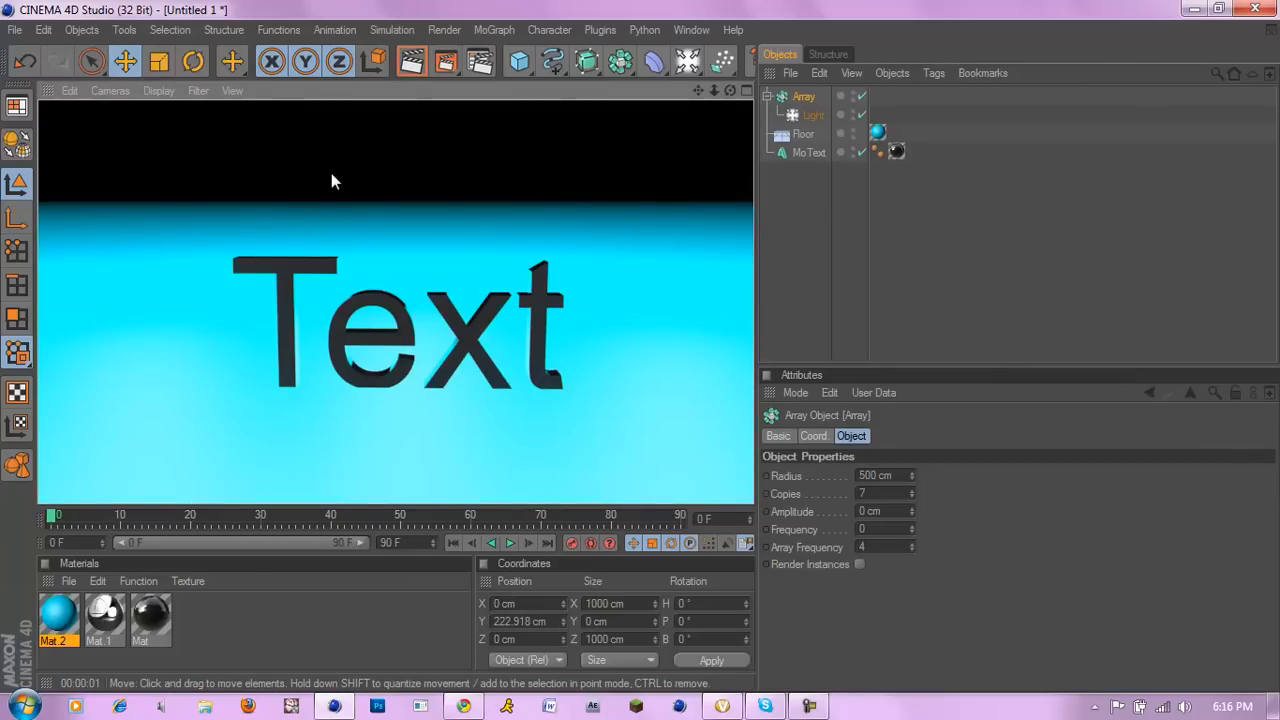
pyautogui.moveTo(310, 208)
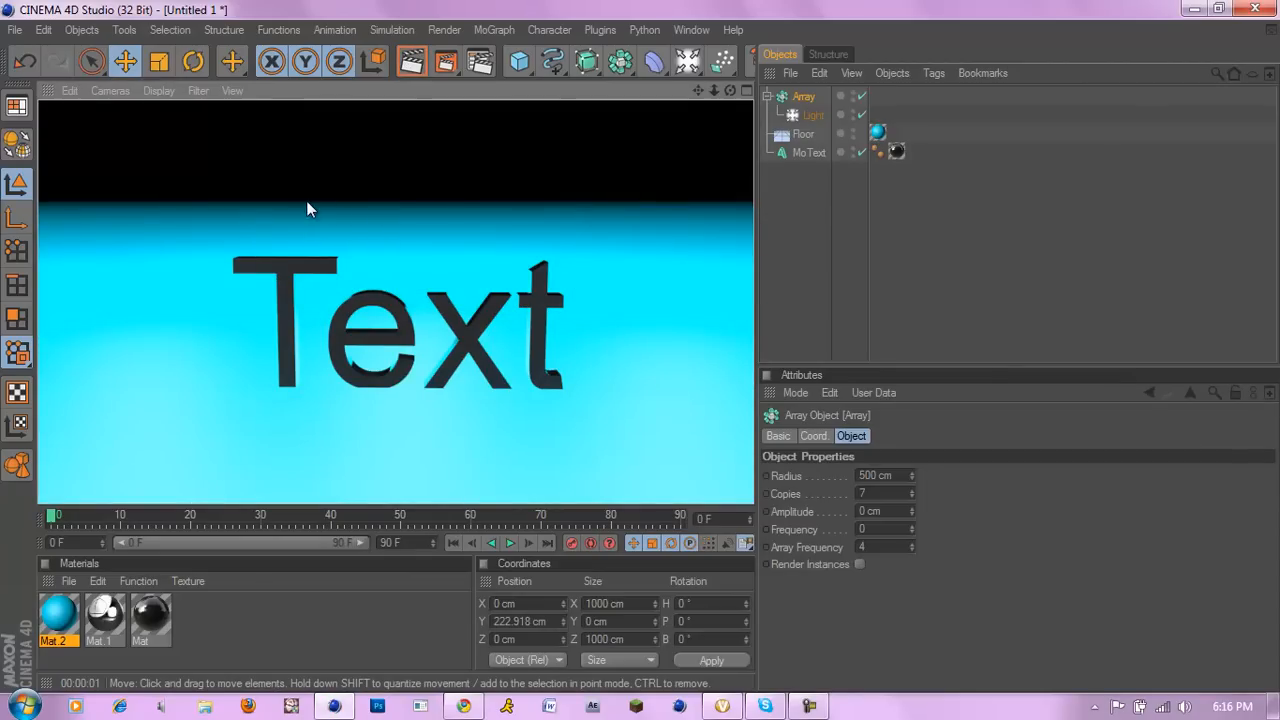
pyautogui.moveTo(390, 242)
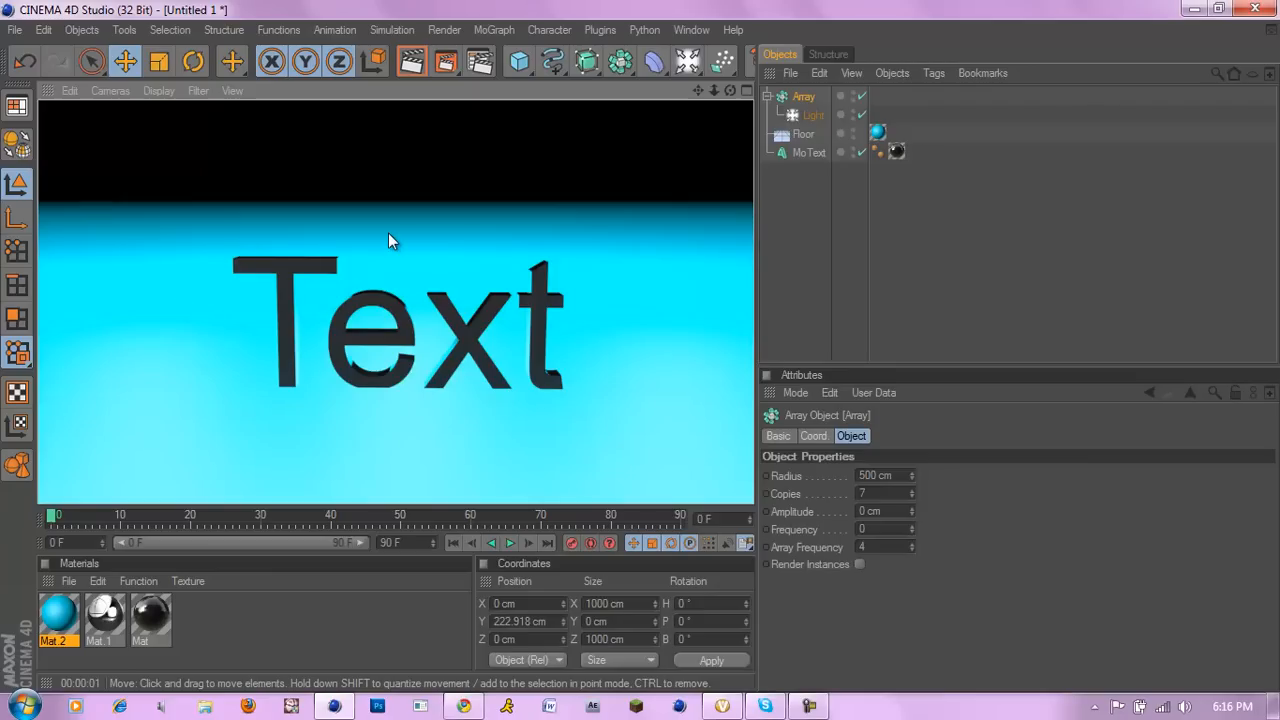
pyautogui.click(814, 115)
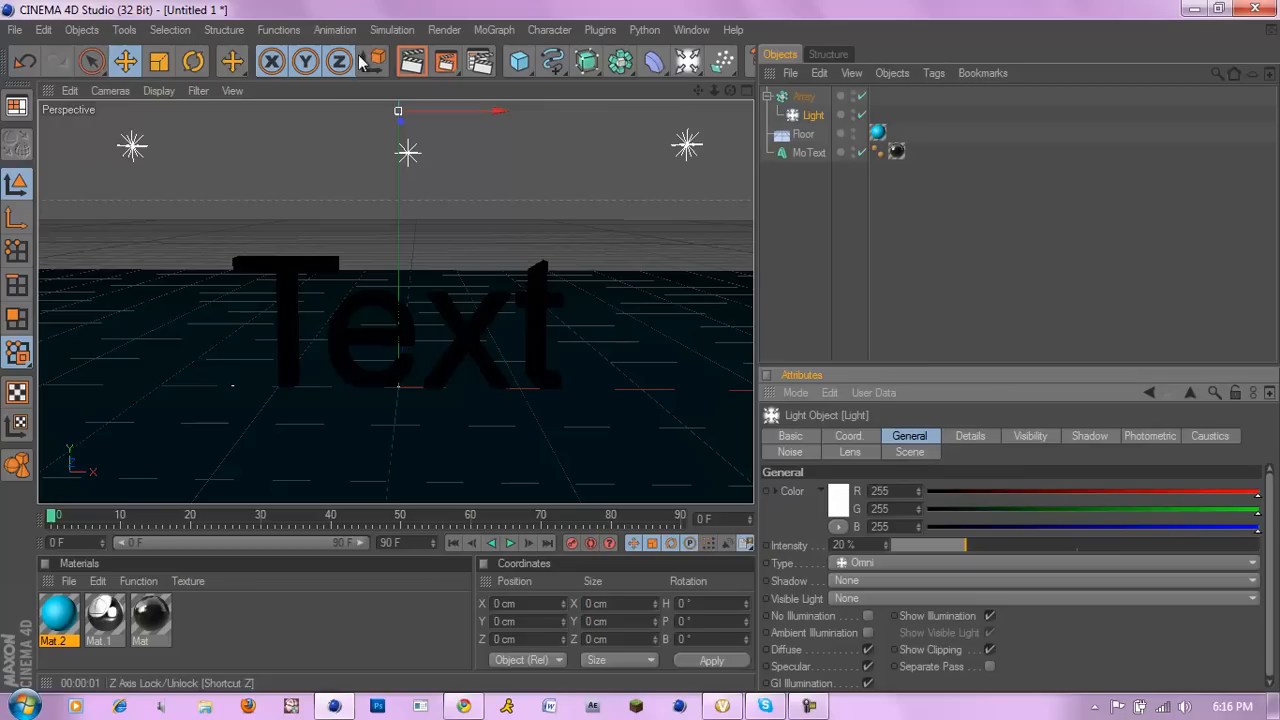
pyautogui.moveTo(411, 62)
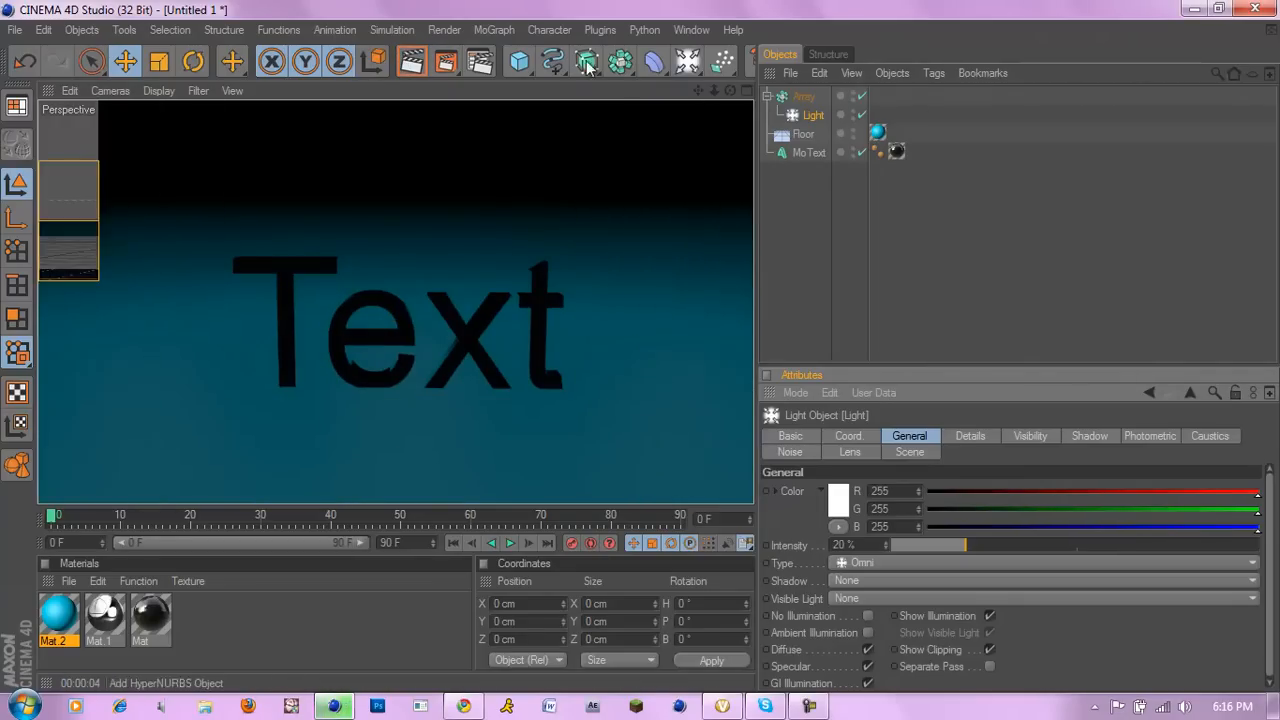
# Add a Background object carrying Mat.2 and render the view to check it
pyautogui.click(587, 62)
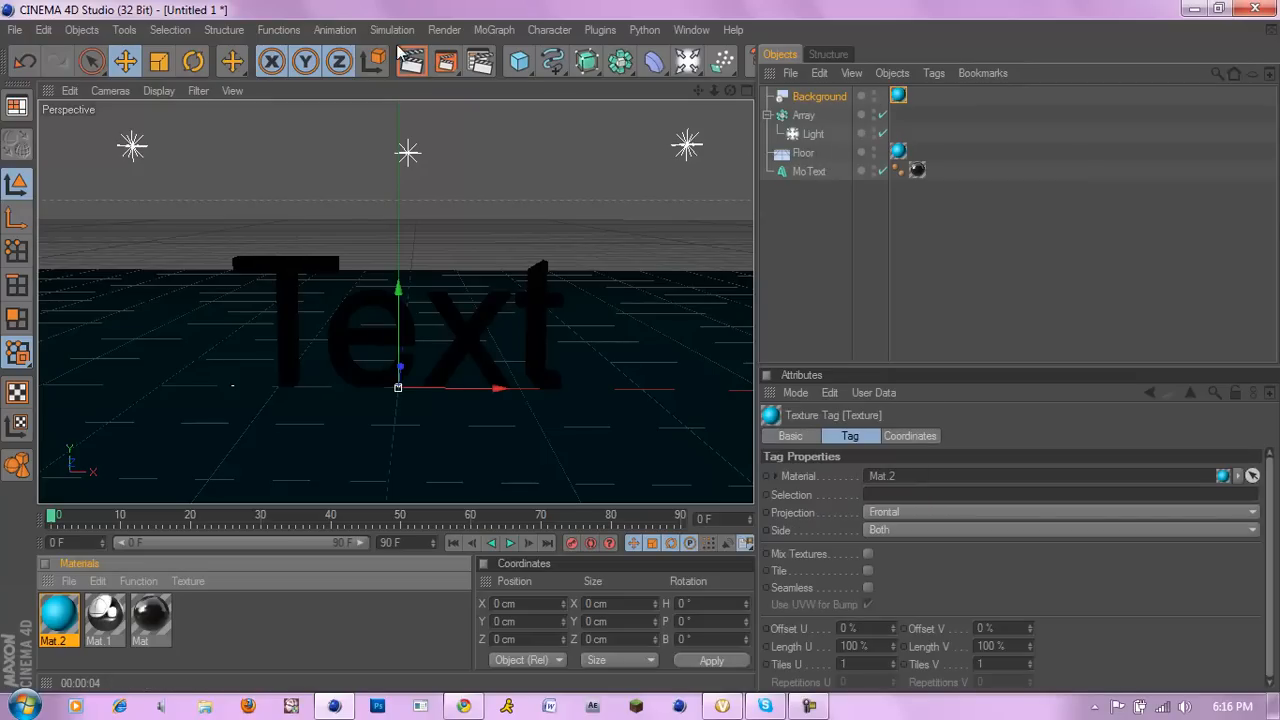
pyautogui.click(411, 61)
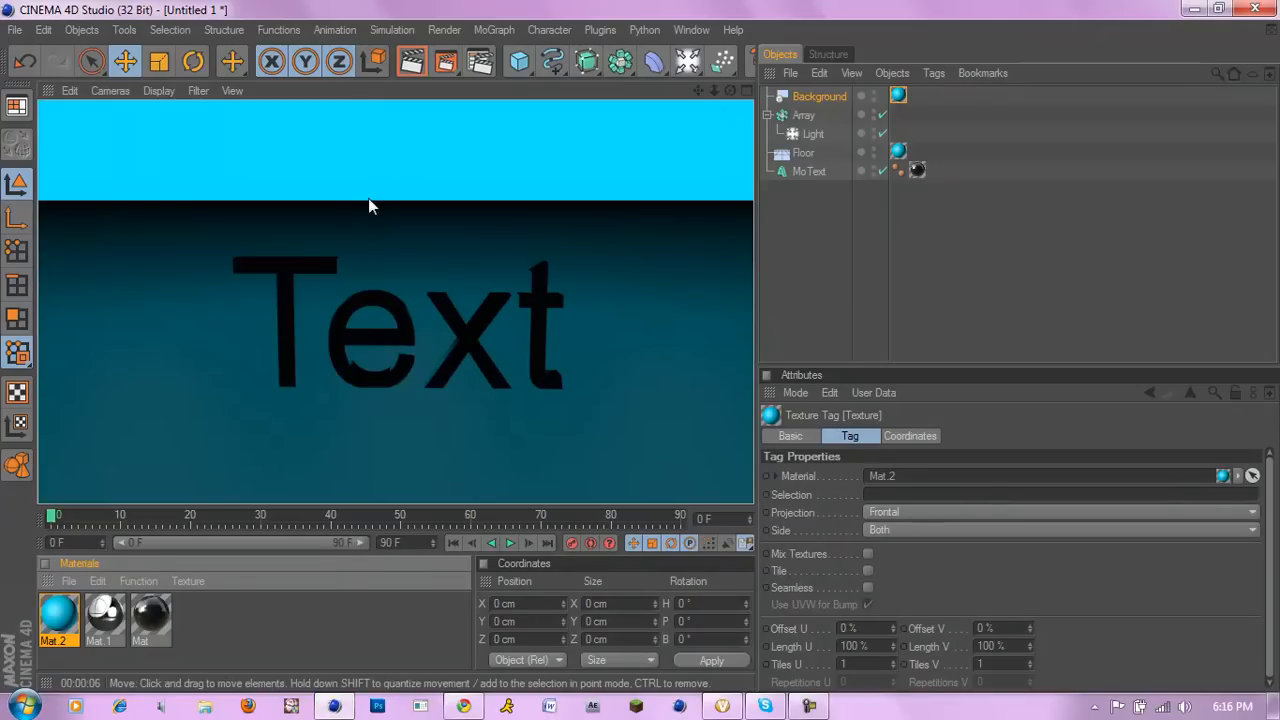
pyautogui.moveTo(218, 314)
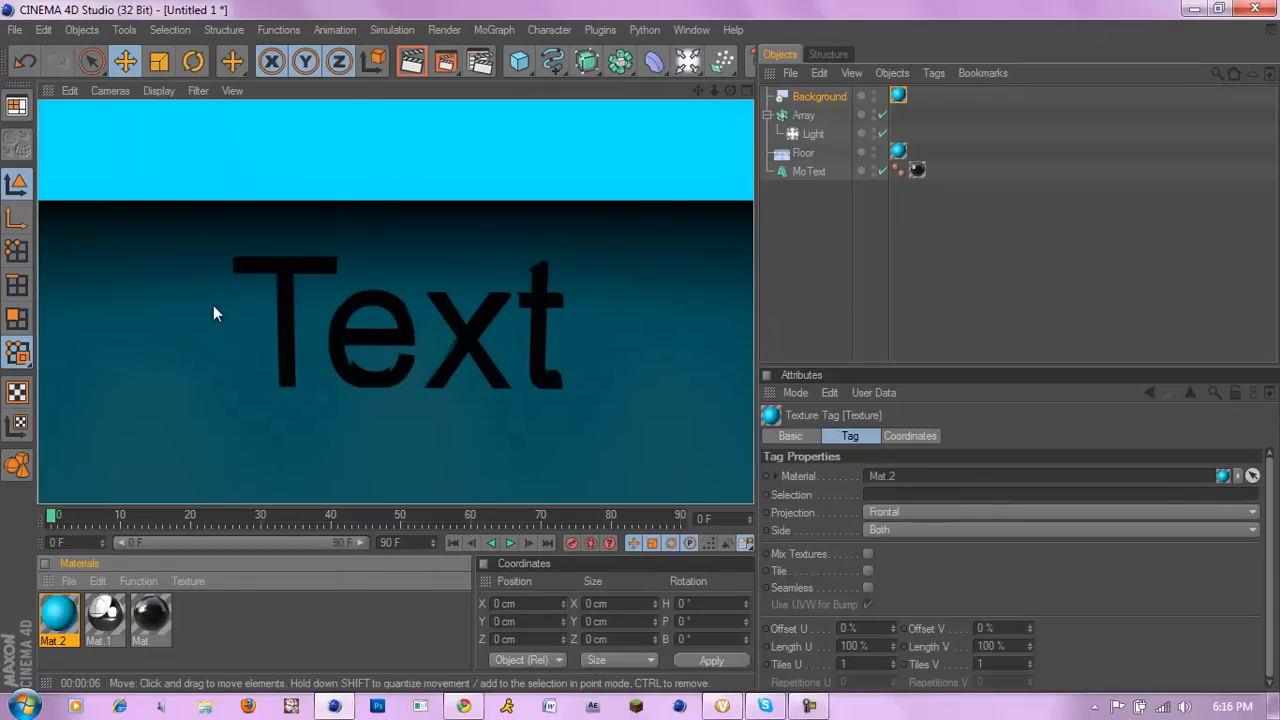
pyautogui.moveTo(392, 122)
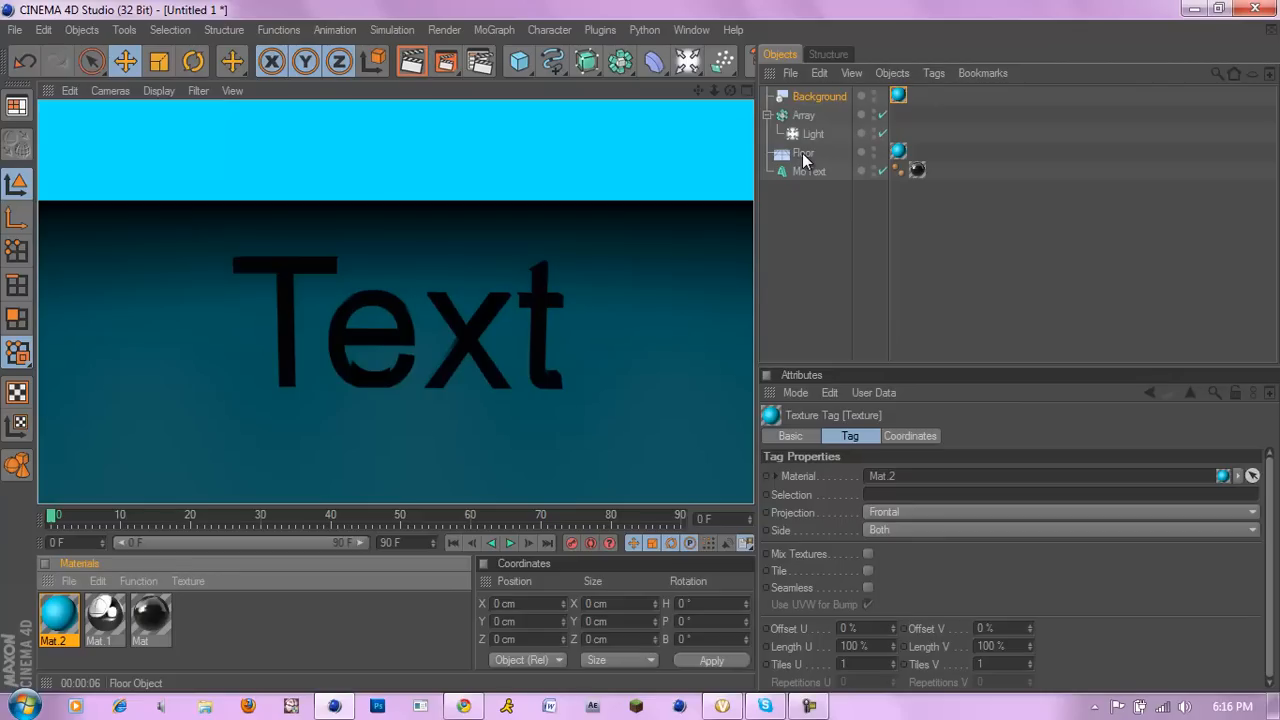
# Tag the floor with Compositing Background and set the light to Shadow Maps (Soft)
pyautogui.rightClick(803, 153)
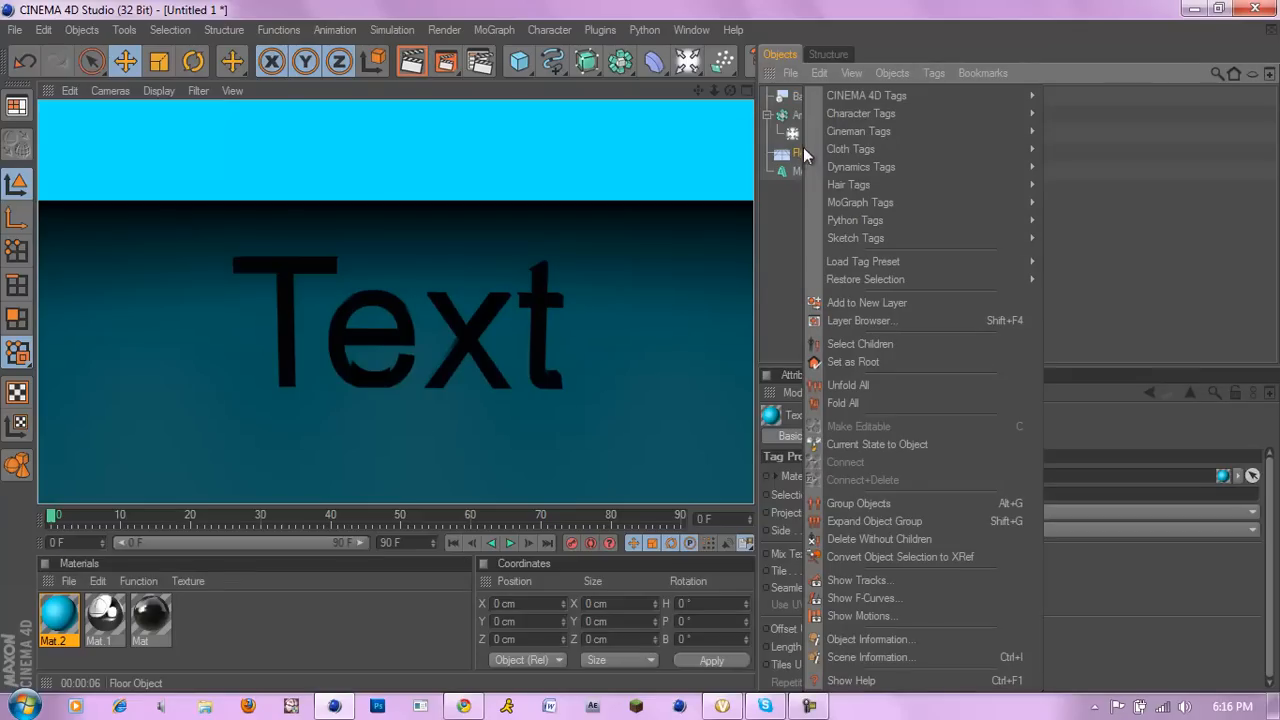
pyautogui.moveTo(866, 95)
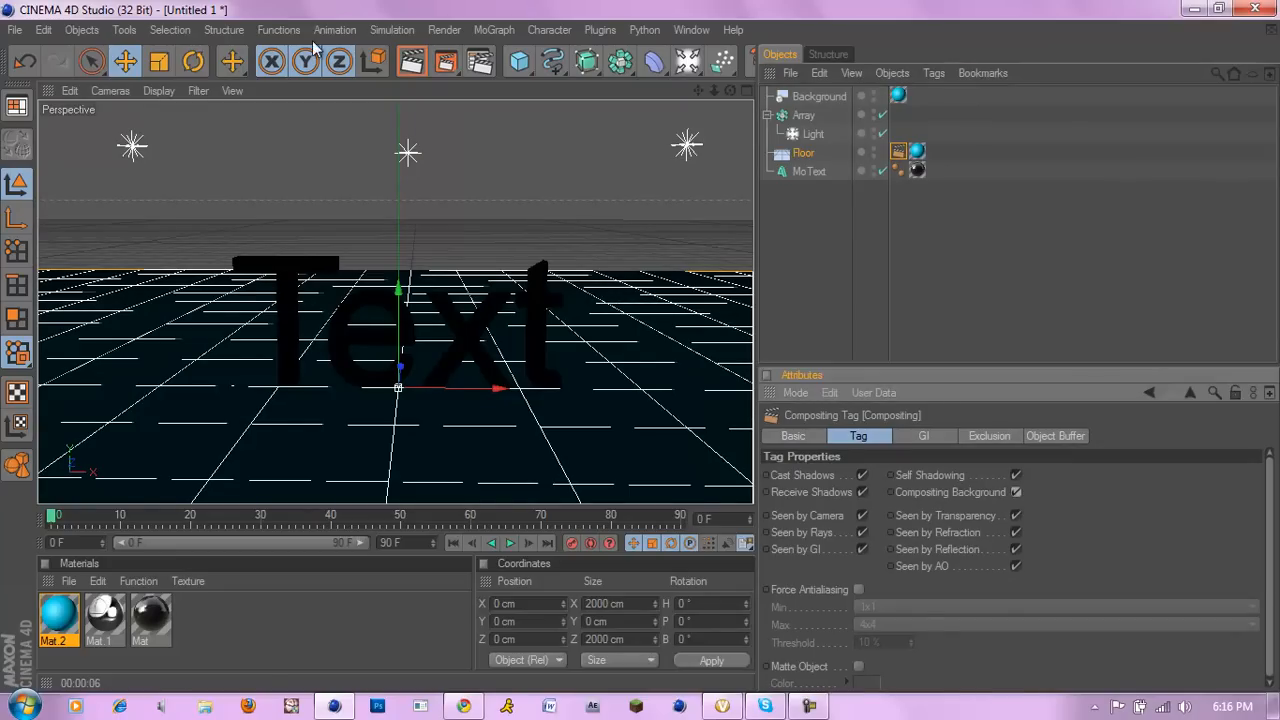
pyautogui.click(411, 62)
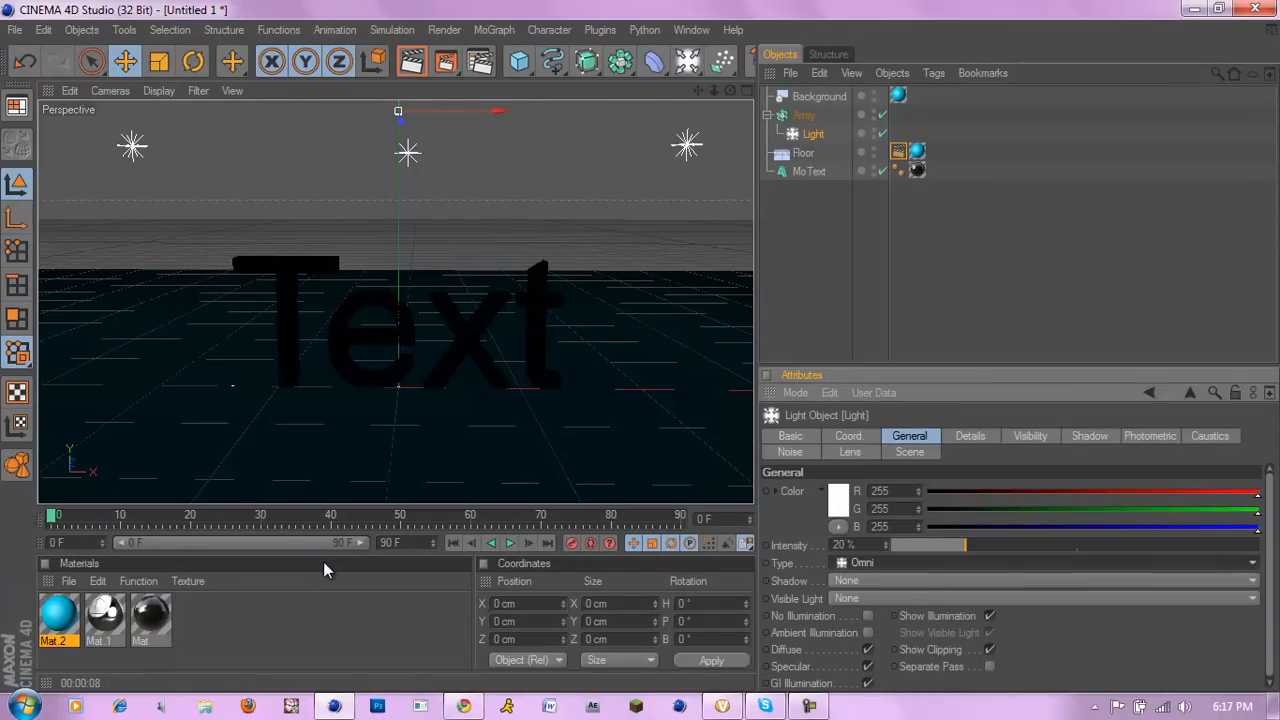
pyautogui.click(1045, 580)
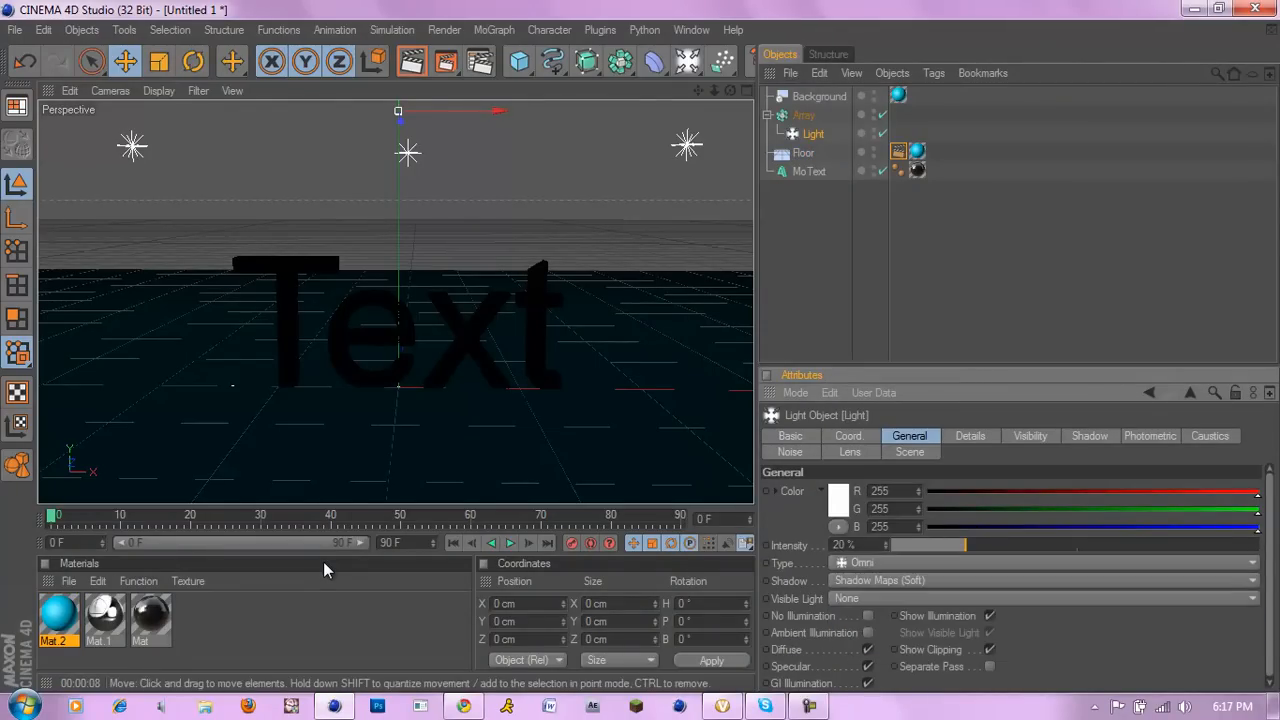